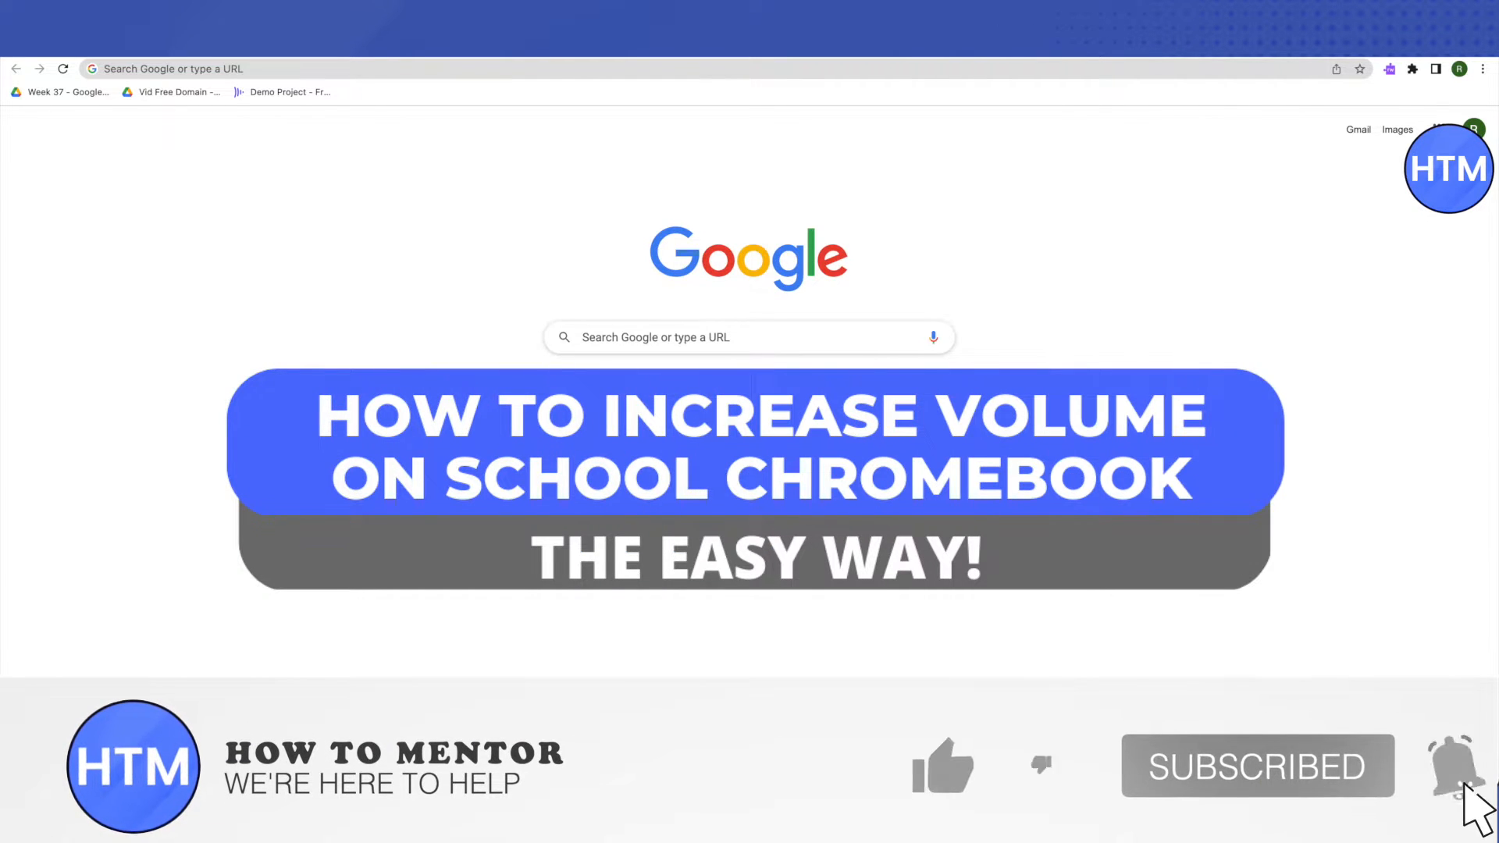
Search Google for 'google web store' from the search box
left_click(941, 766)
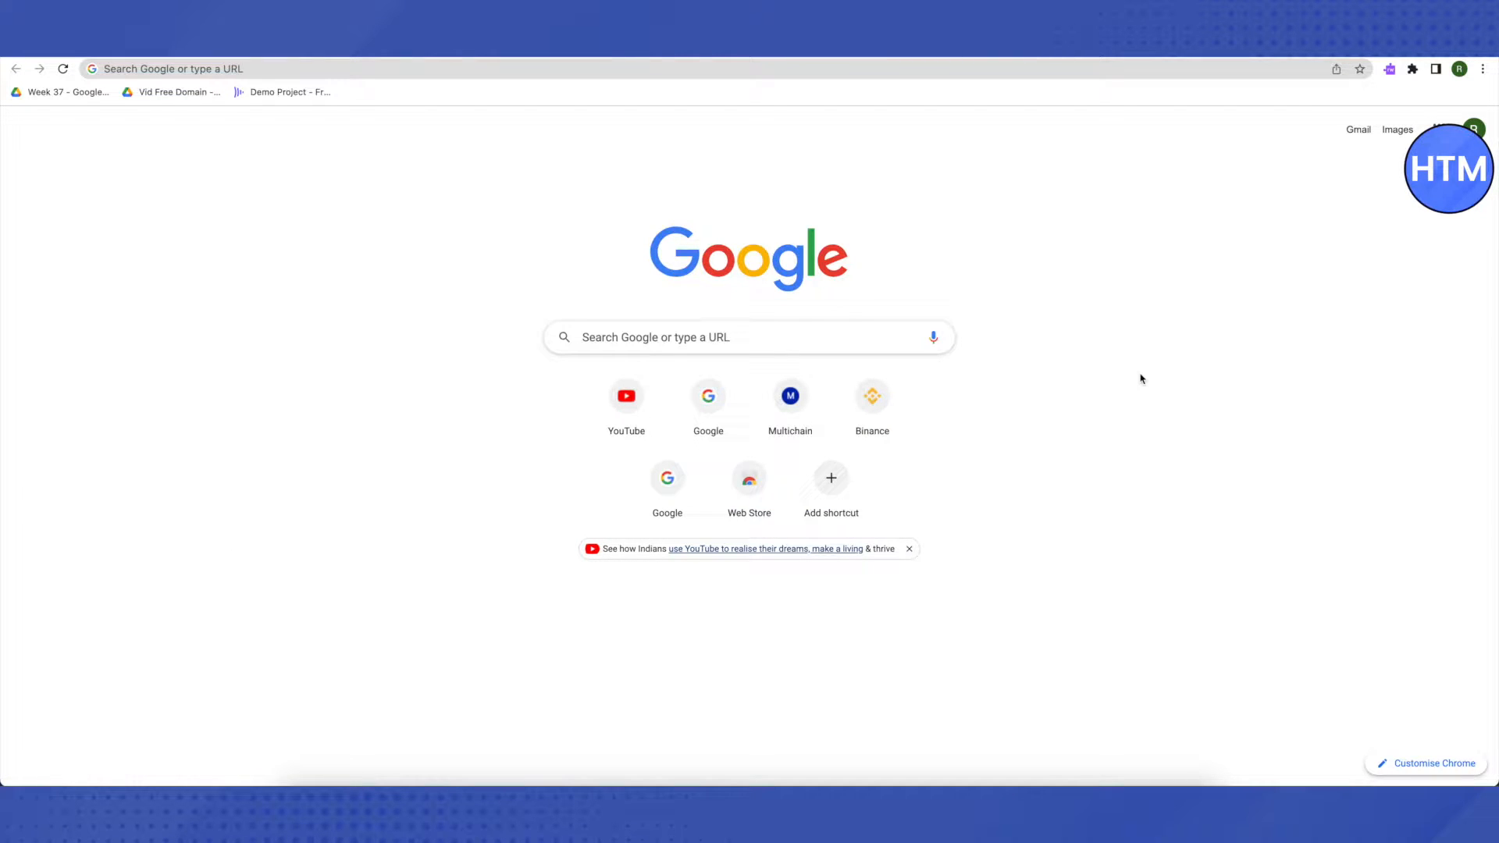
left_click(749, 478)
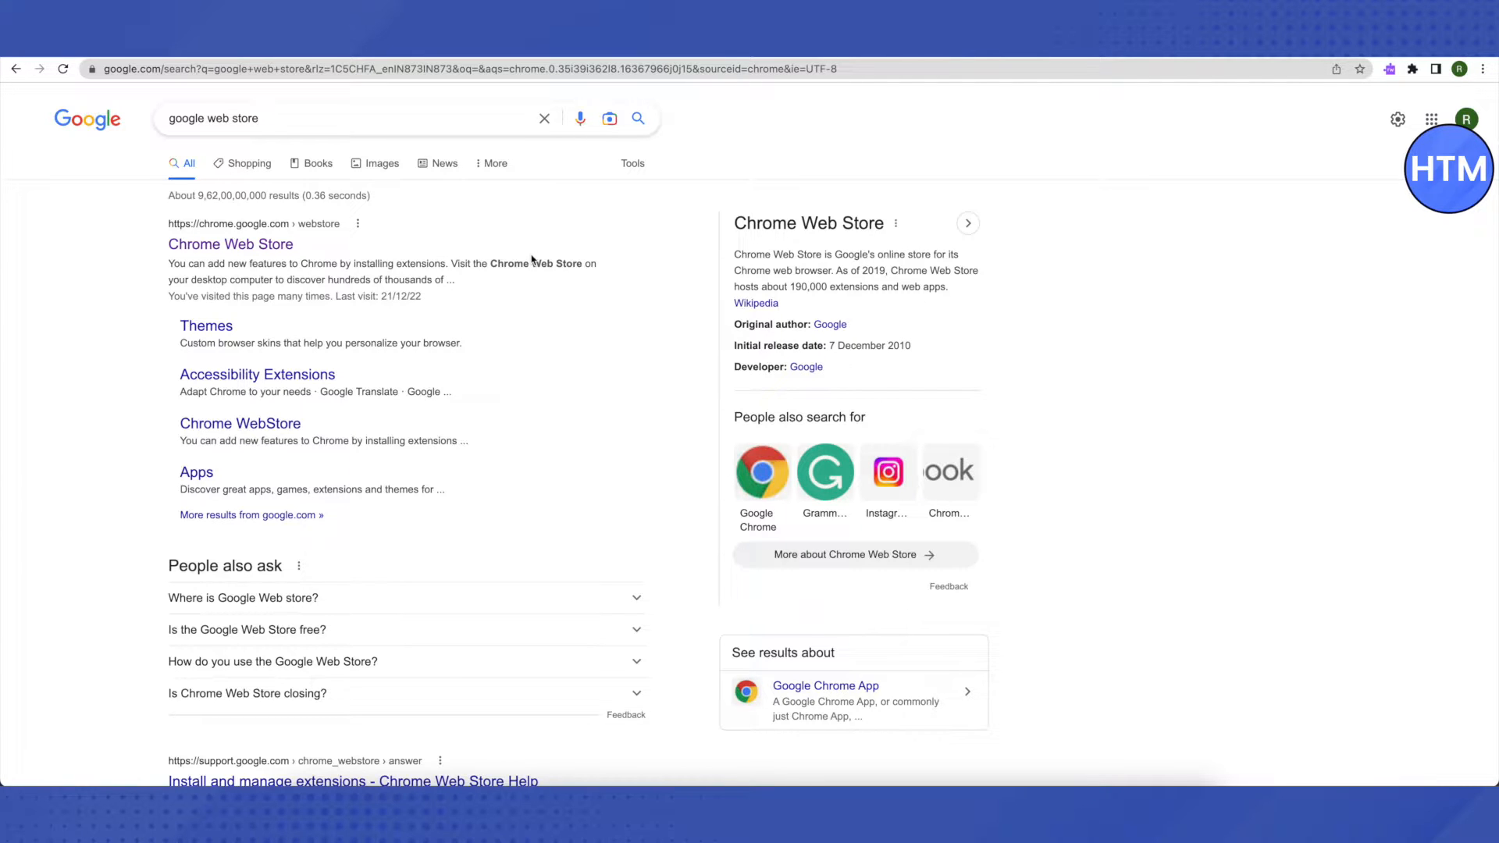
Enter the Chrome Web Store result and search it for 'volume master'
left_click(230, 244)
type("vlo")
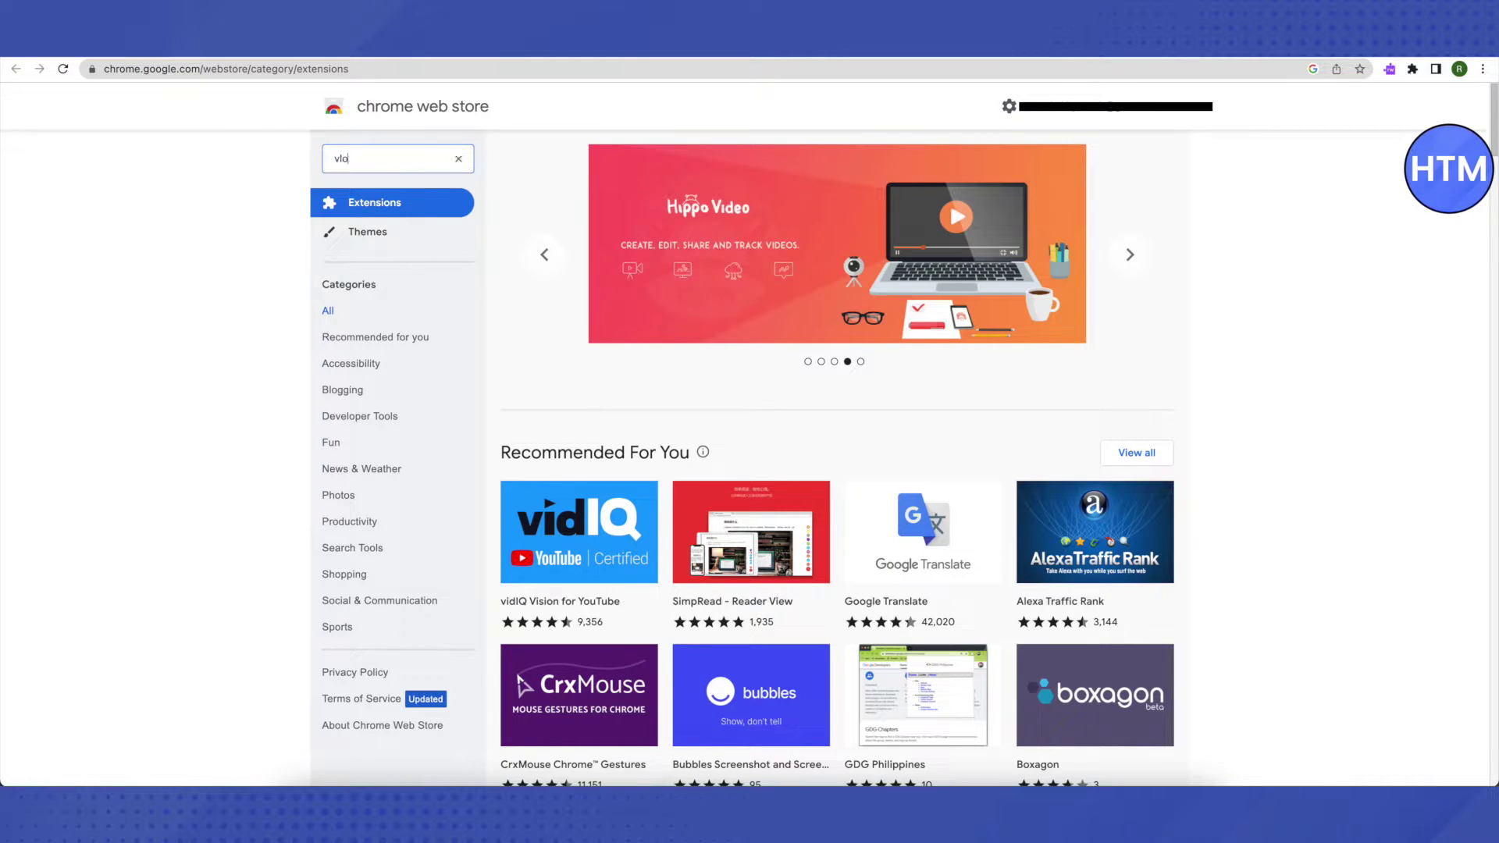
type("volume master")
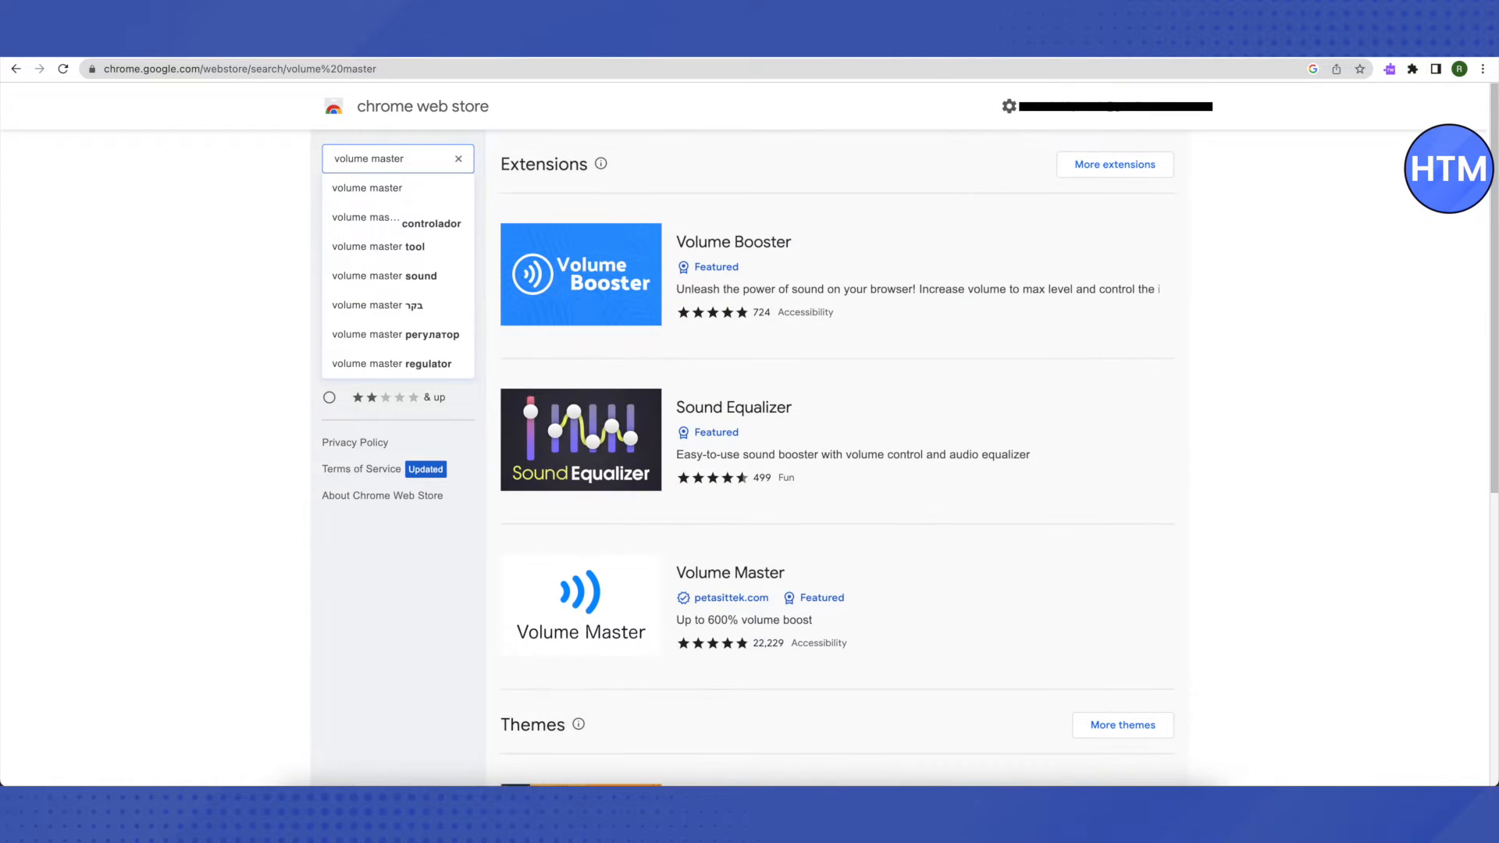
mouse_move(982, 360)
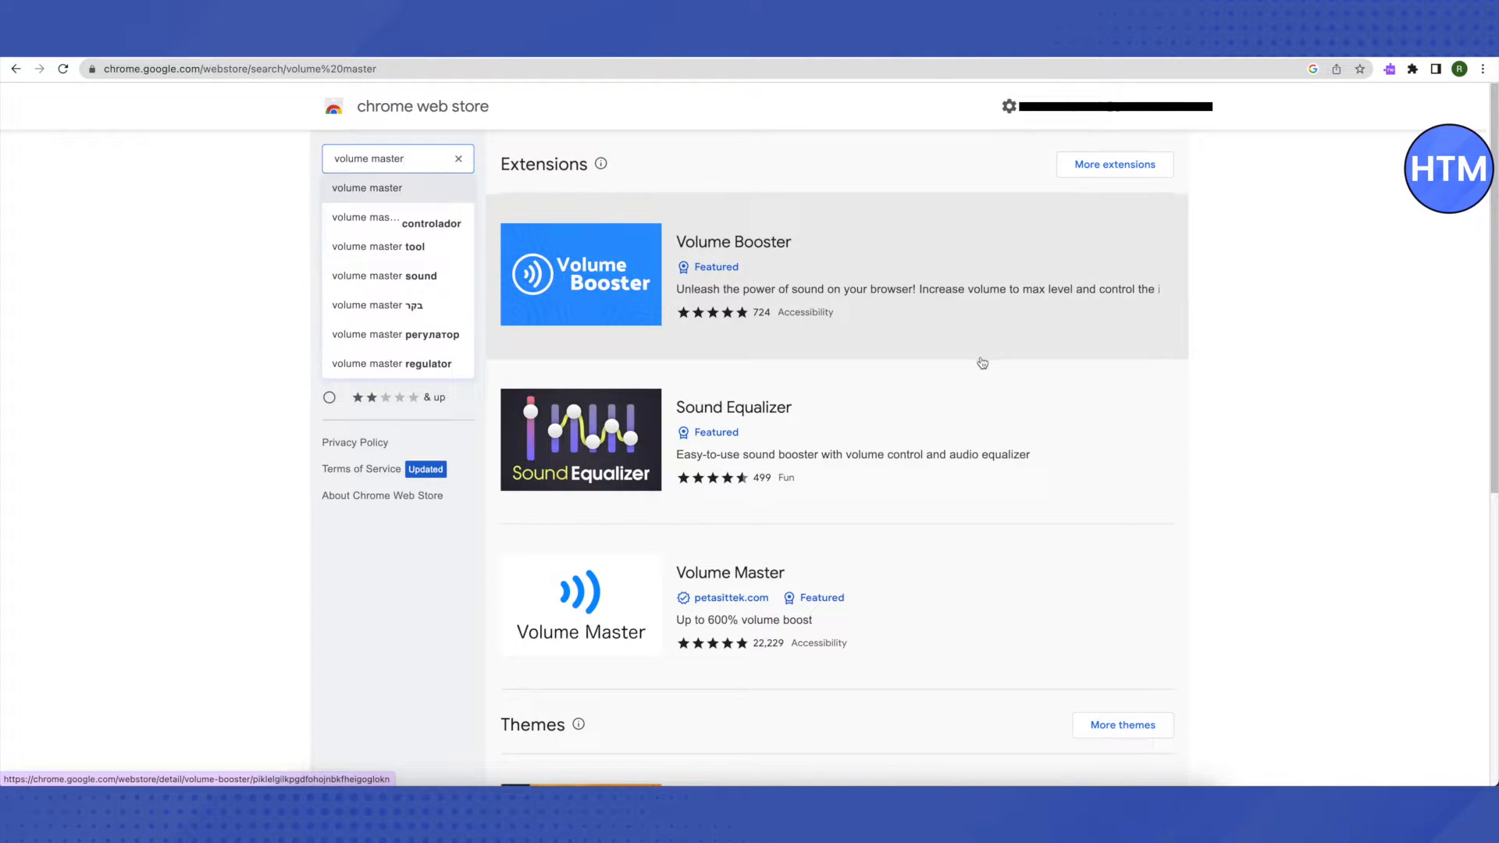
scroll("down", 3)
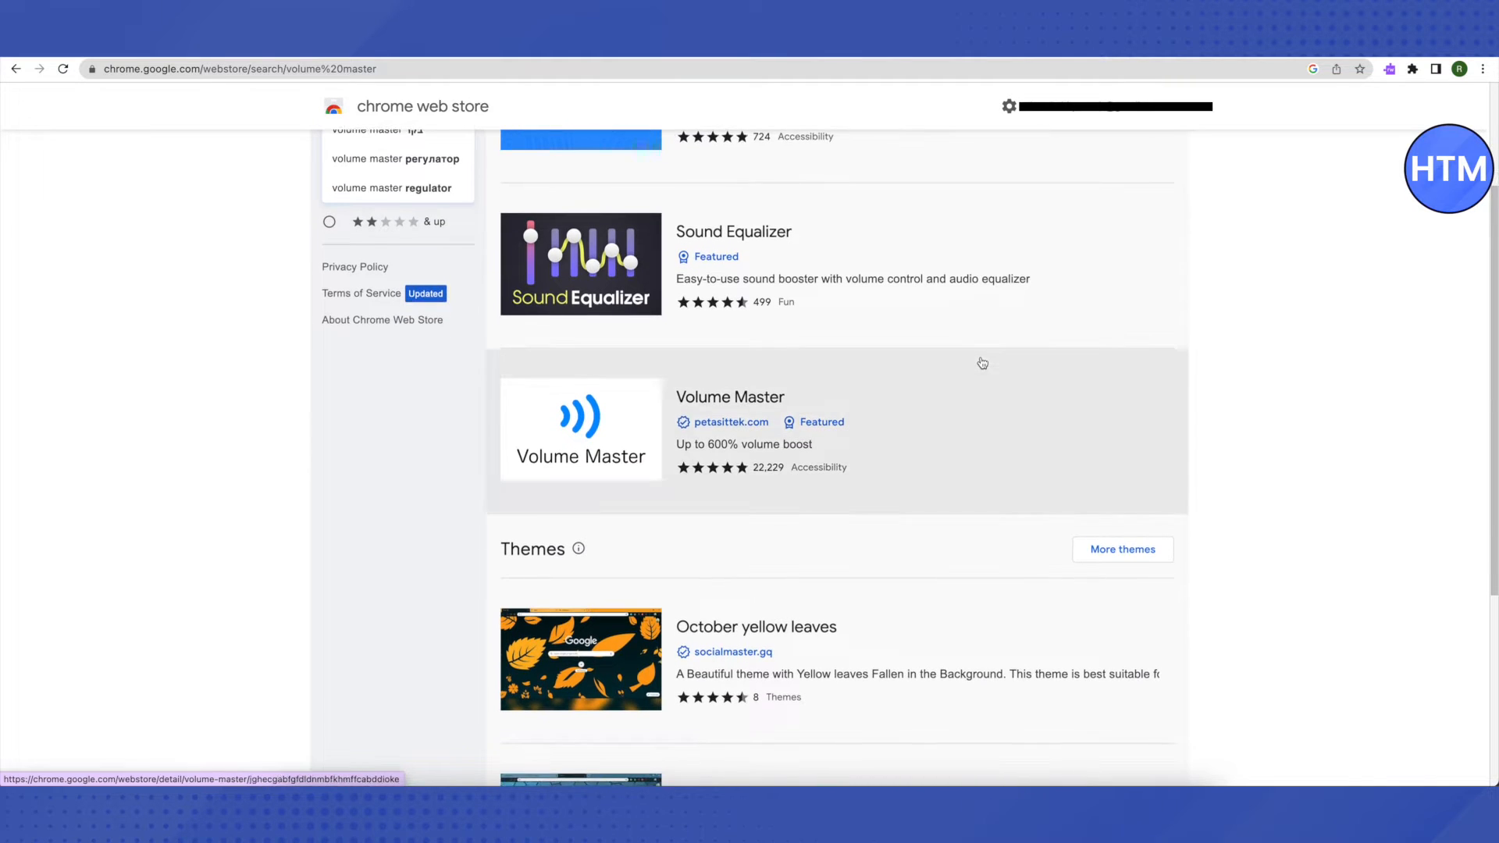
scroll("down", 3)
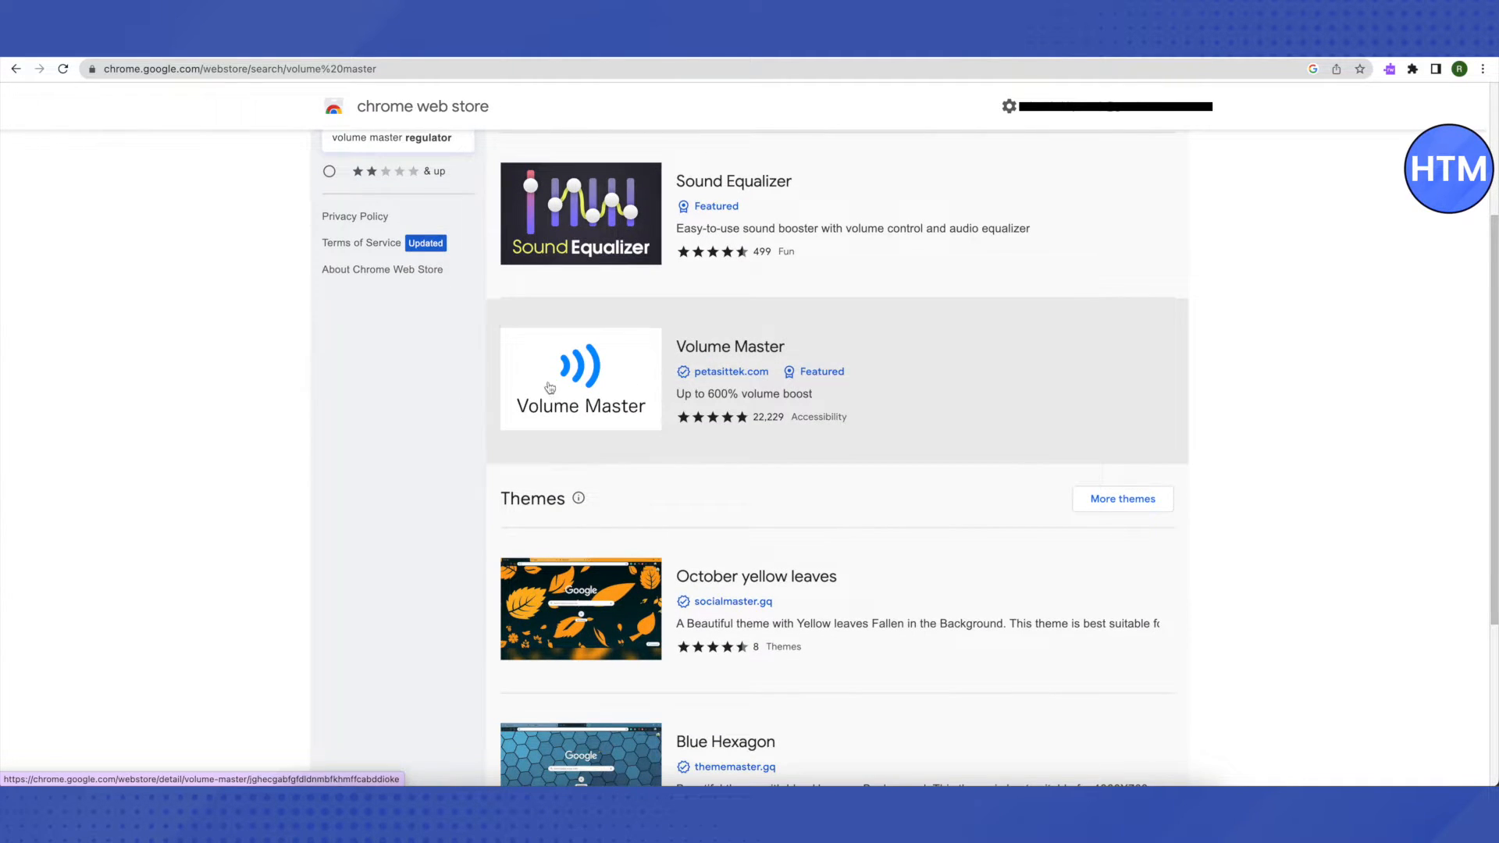
mouse_move(637, 387)
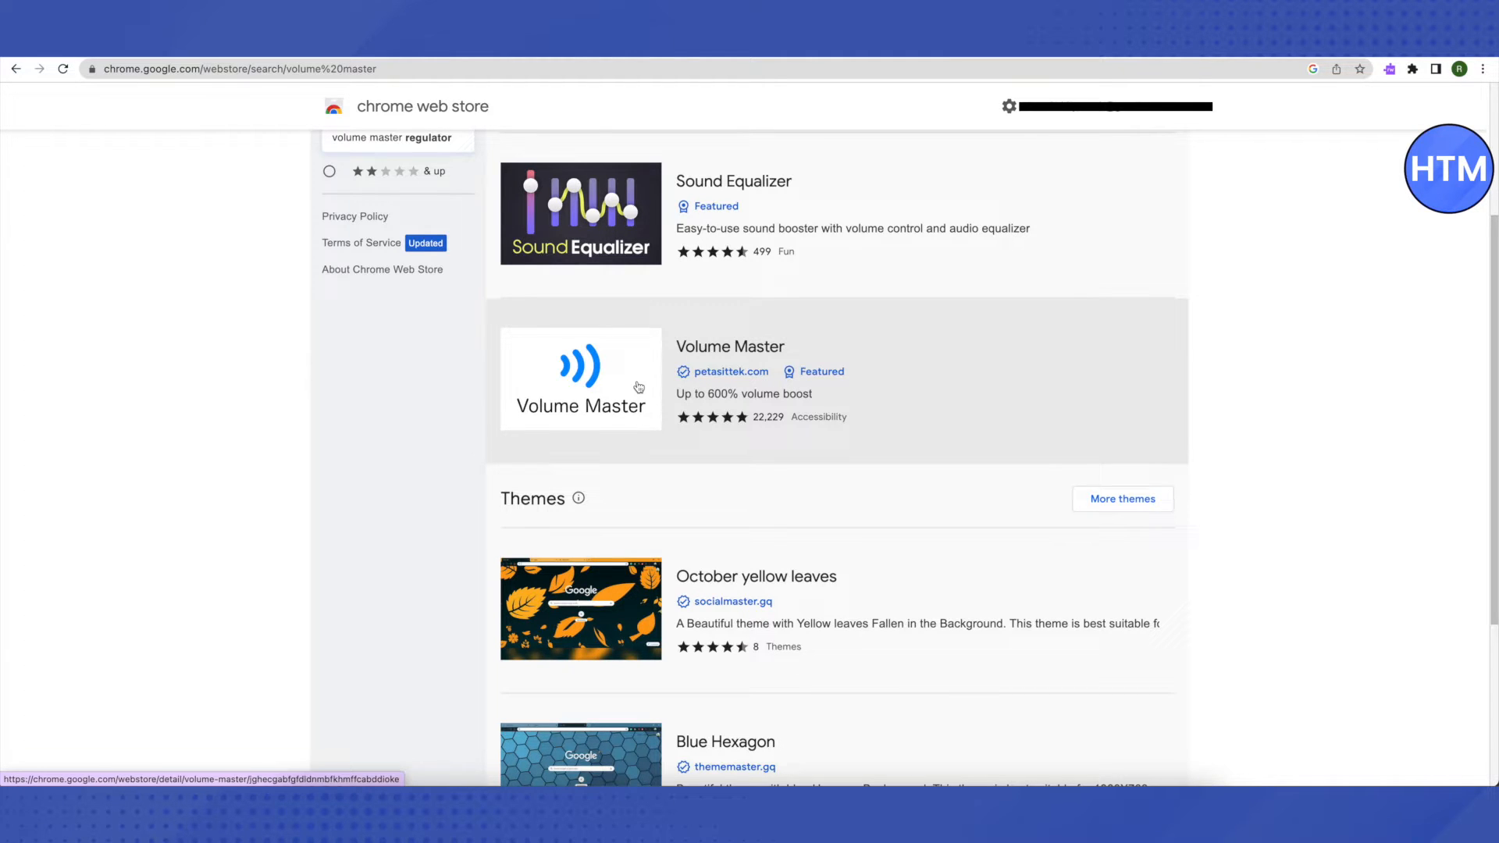
mouse_move(594, 390)
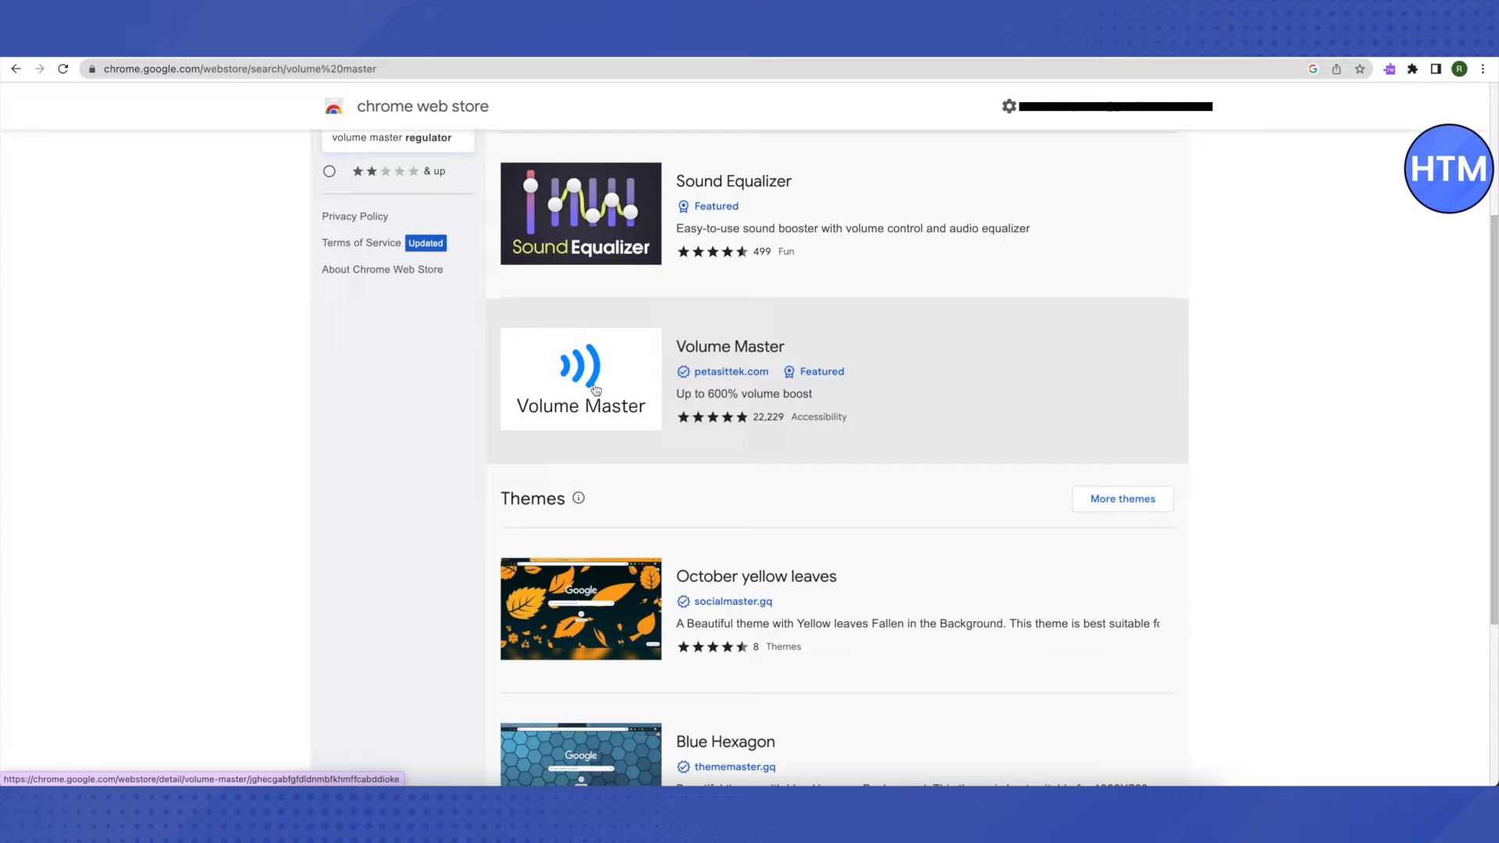
right_click(593, 388)
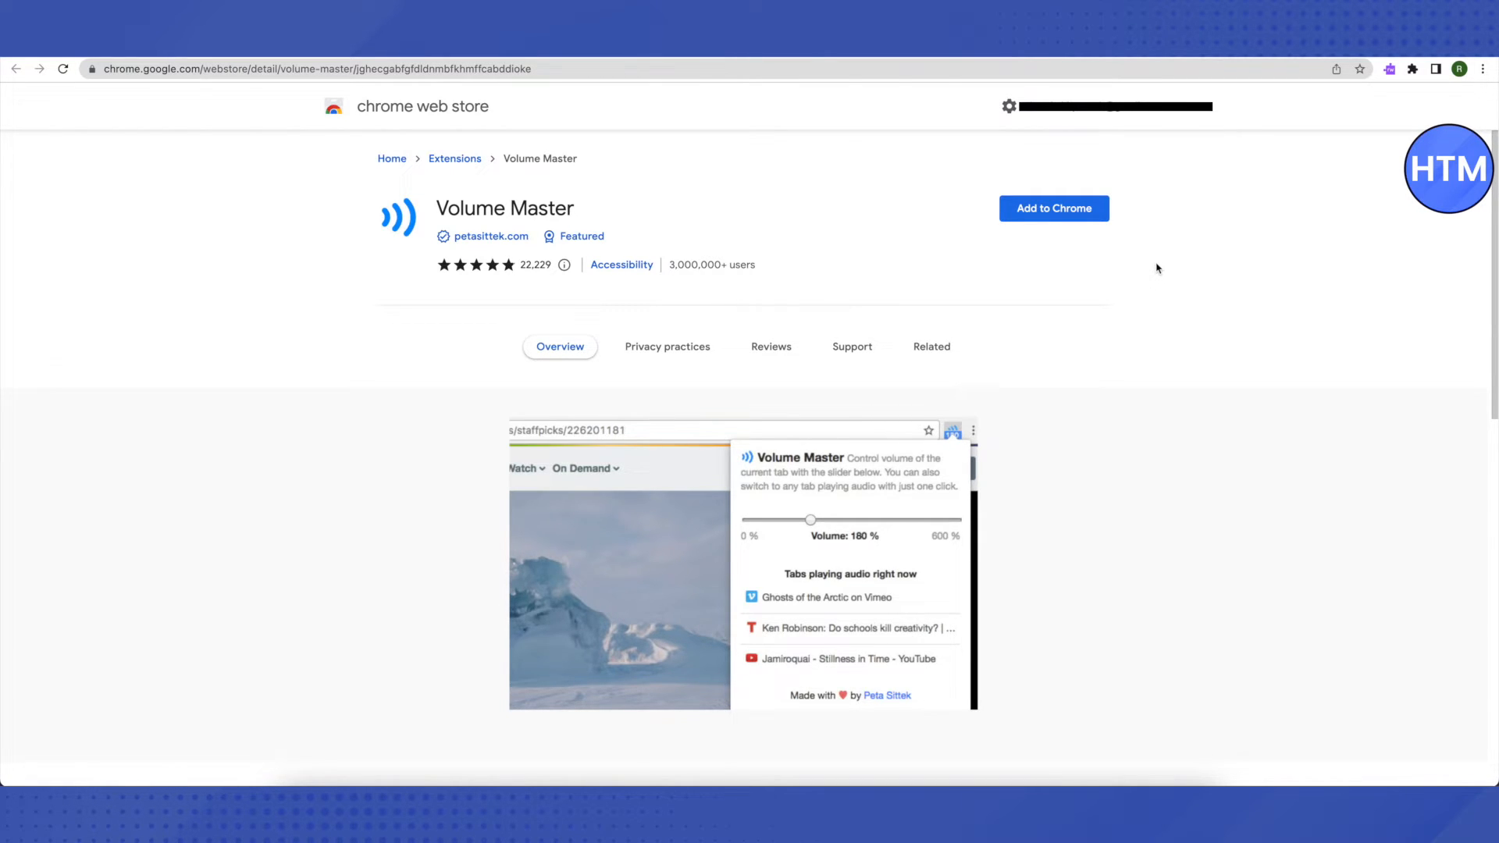
mouse_move(1383, 125)
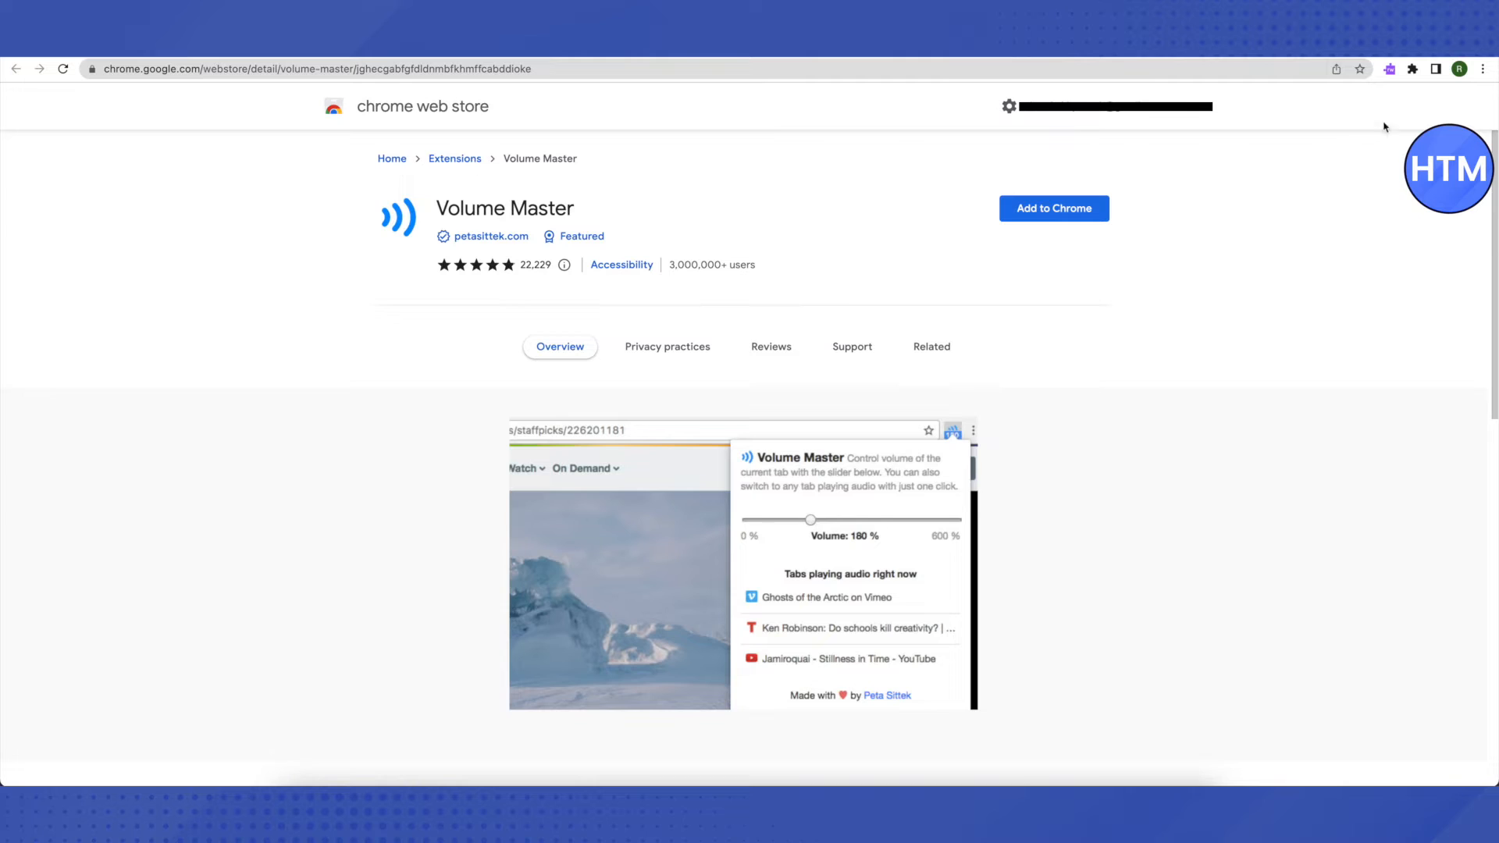
Show Chrome's installed-extensions list from the toolbar puzzle-piece icon over the Volume Master page
left_click(1412, 68)
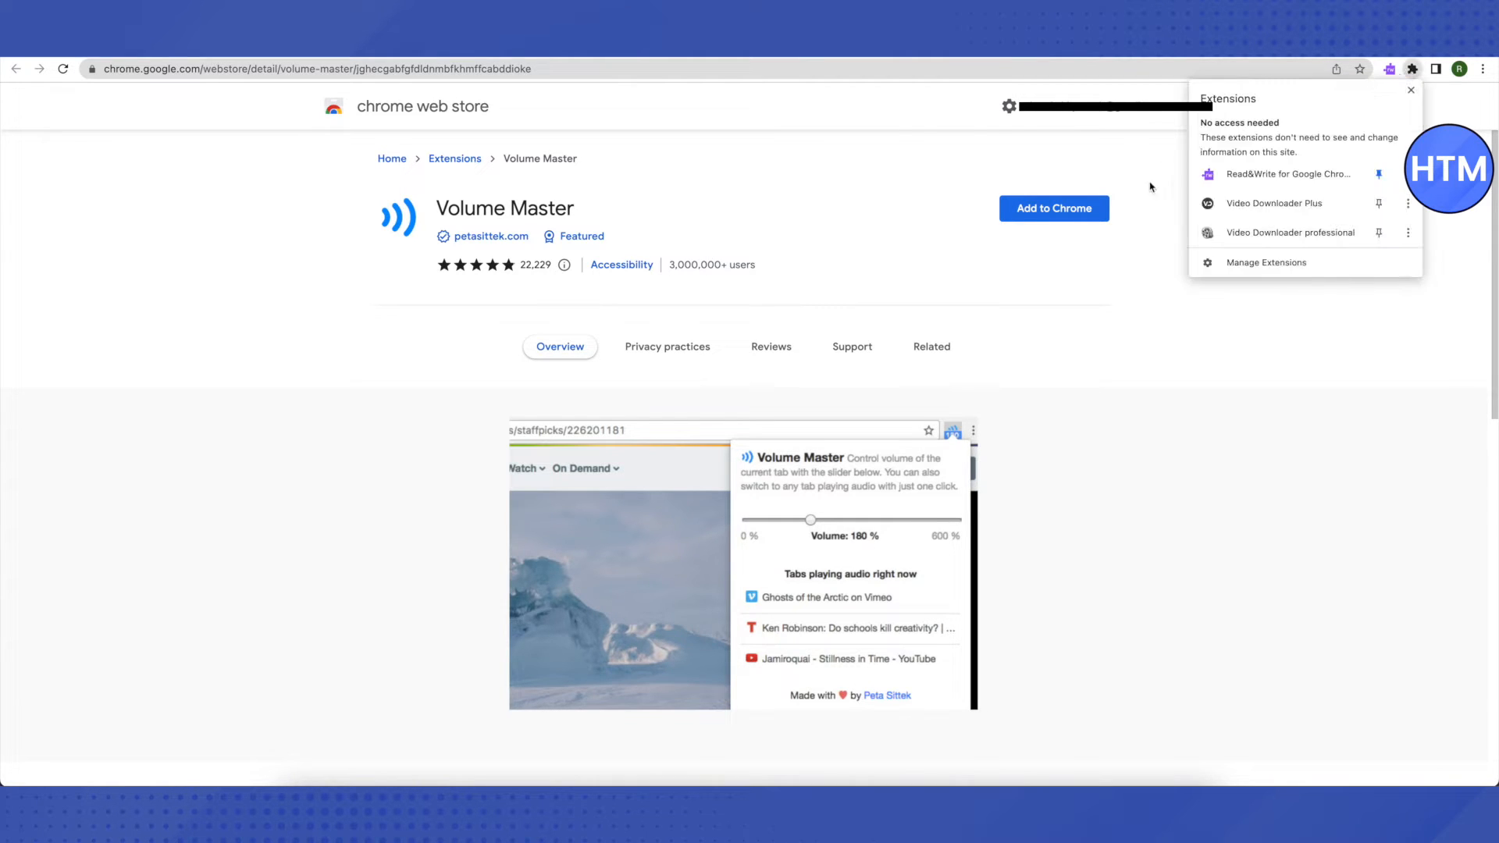